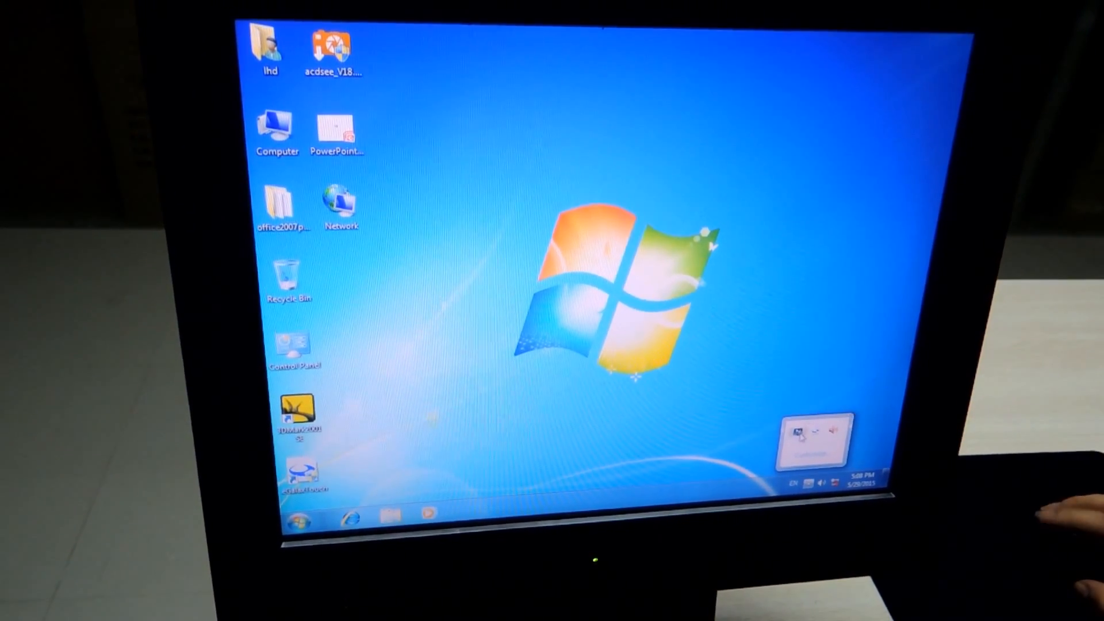
Open Graphics Properties from the Intel graphics tray icon's shortcut menu.
{"action": "right_click", "coordinate": [810, 440]}
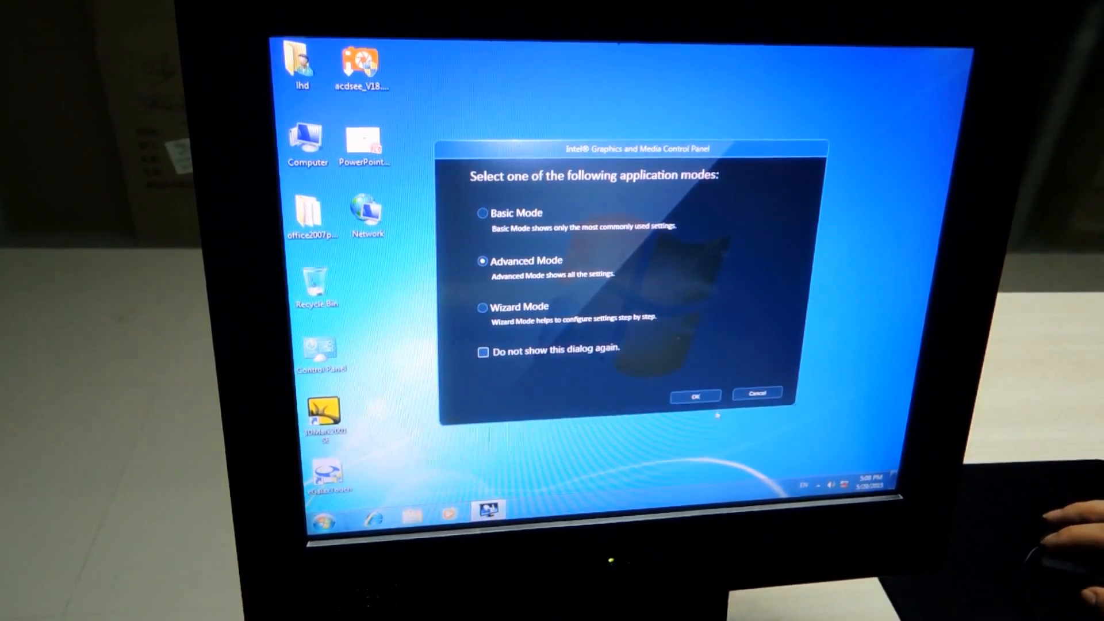
Confirm Advanced Mode and go to the Multiple Displays settings under Display.
{"action": "left_click", "coordinate": [695, 395]}
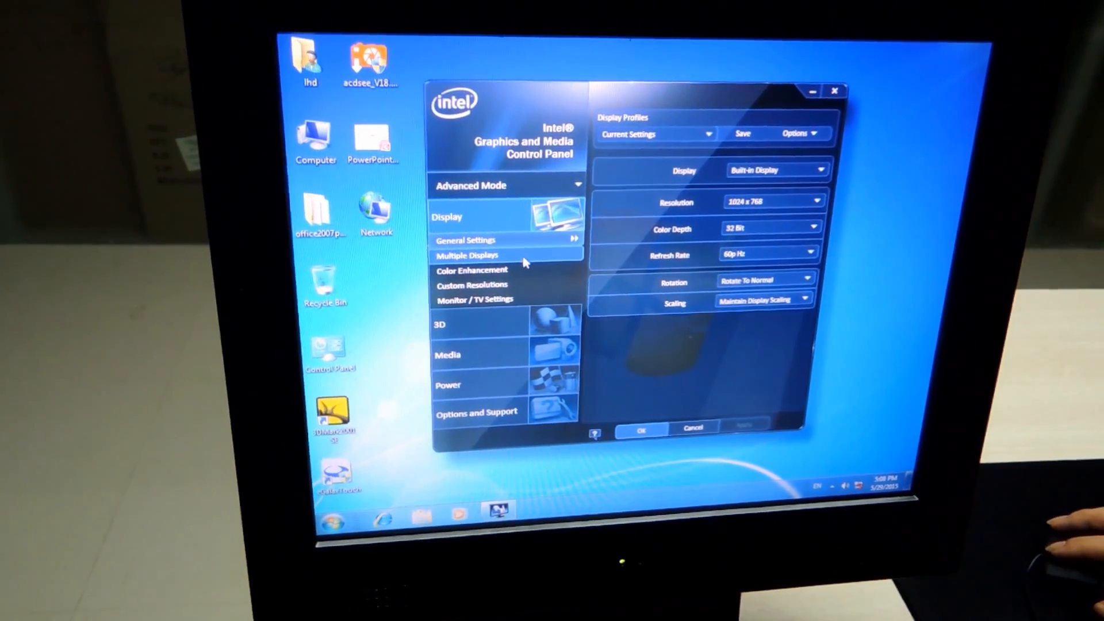
{"action": "left_click", "coordinate": [467, 255]}
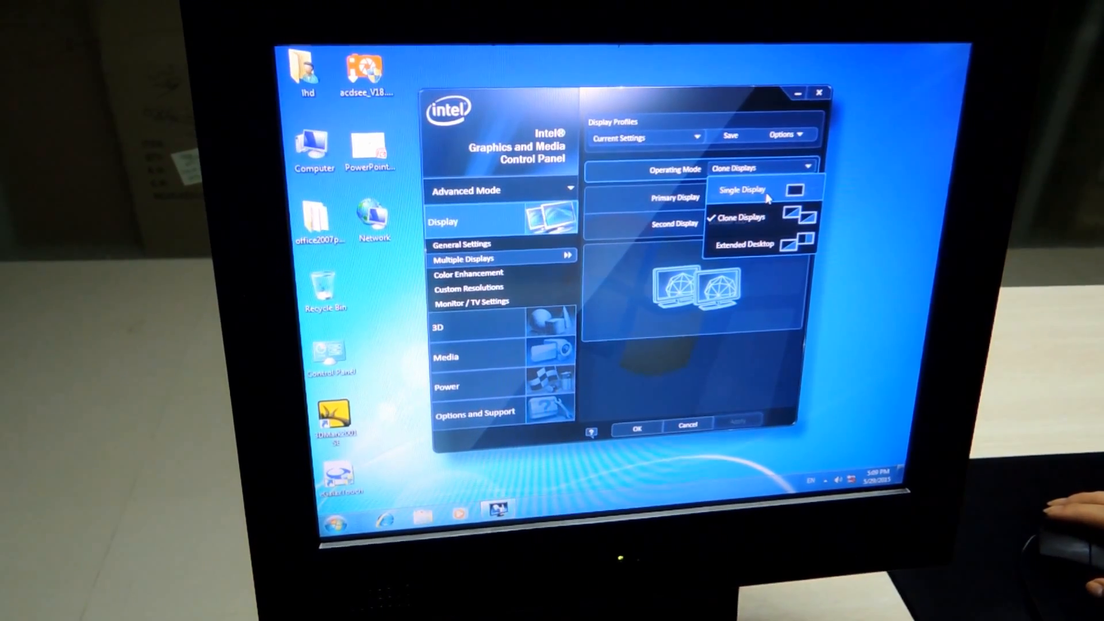
Change the operating mode from Clone Displays to Extended Desktop.
{"action": "left_click", "coordinate": [741, 217]}
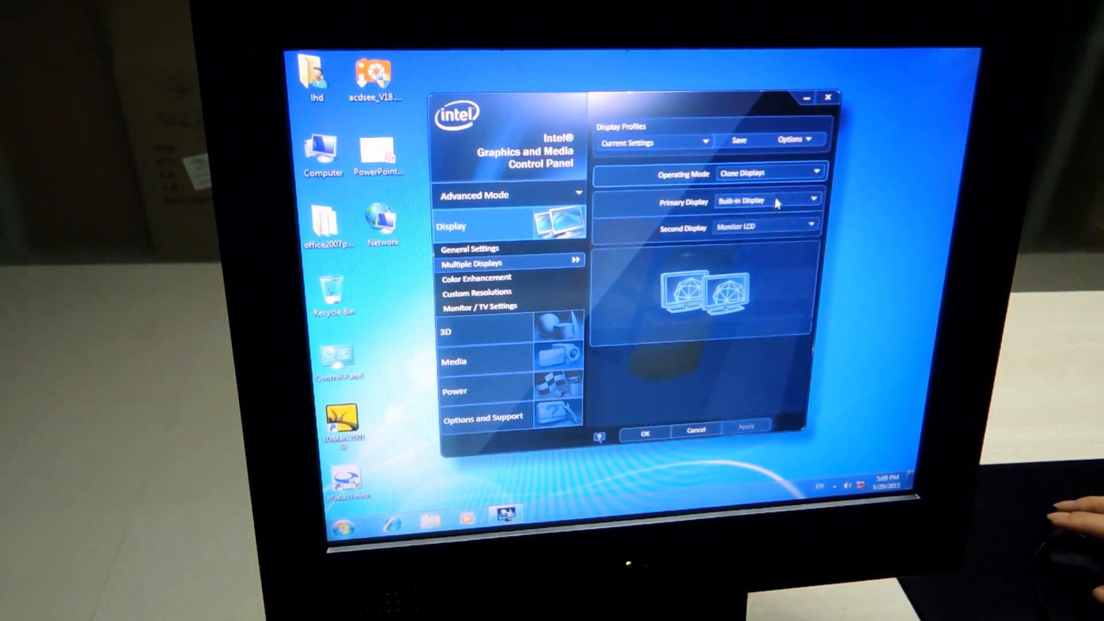
{"action": "left_click", "coordinate": [767, 173]}
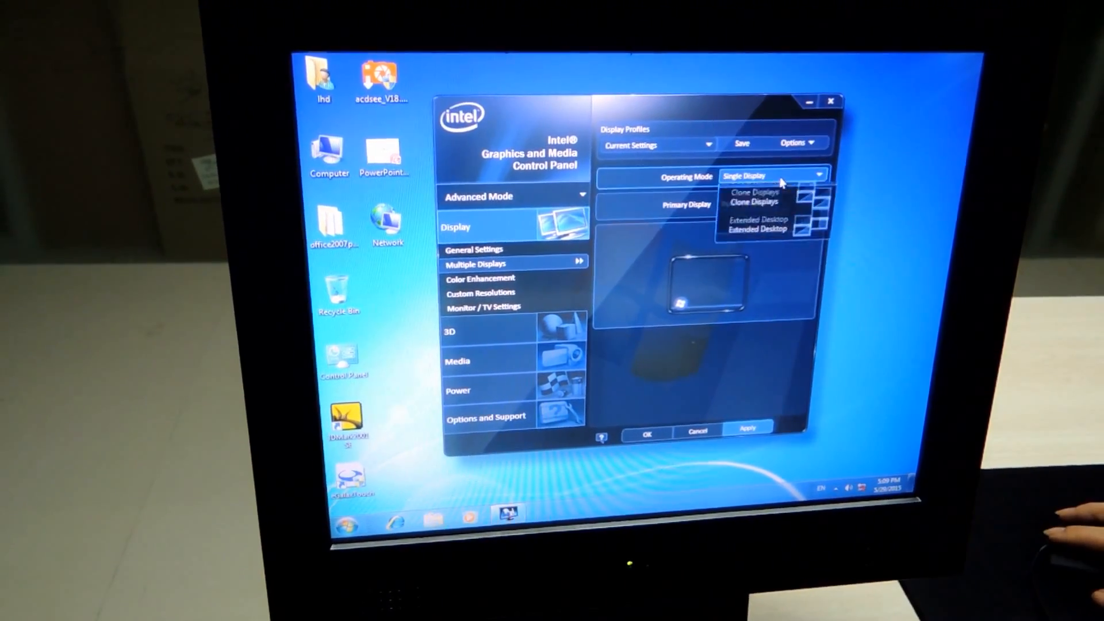
{"action": "left_click", "coordinate": [754, 201]}
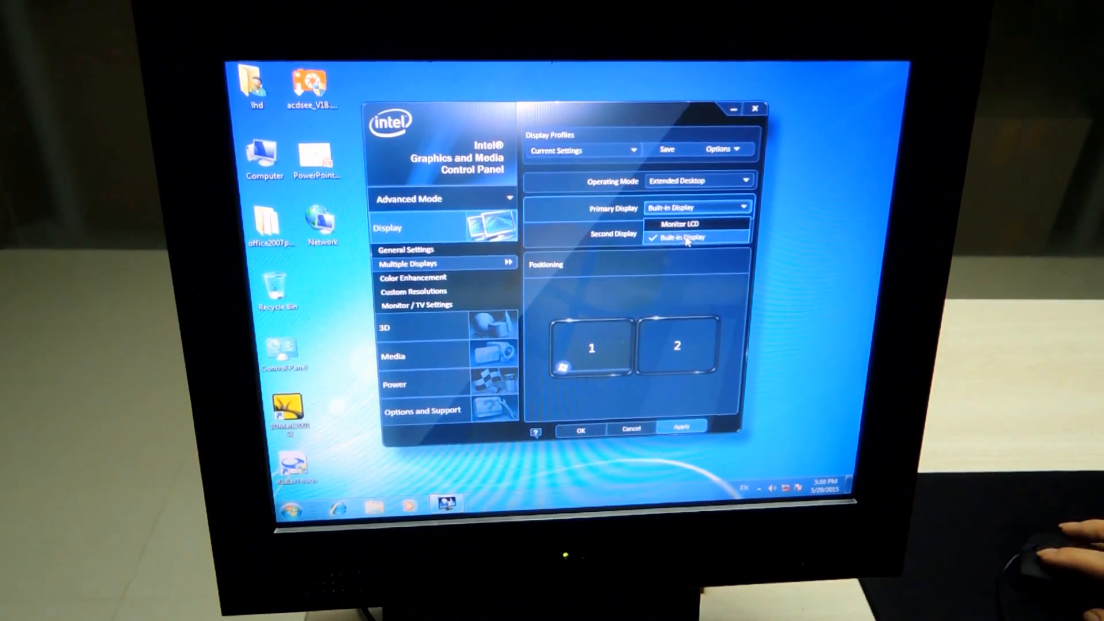
Make Built-in Display primary and Monitor LCD second, apply, keep the change, and close.
{"action": "left_click", "coordinate": [678, 224]}
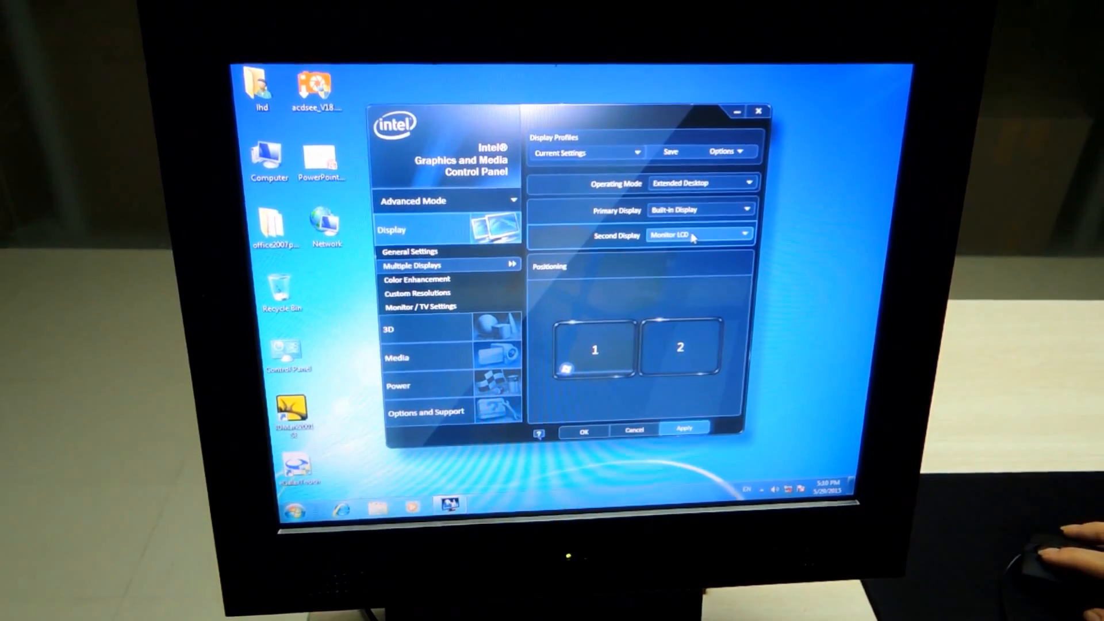
{"action": "left_click", "coordinate": [747, 235]}
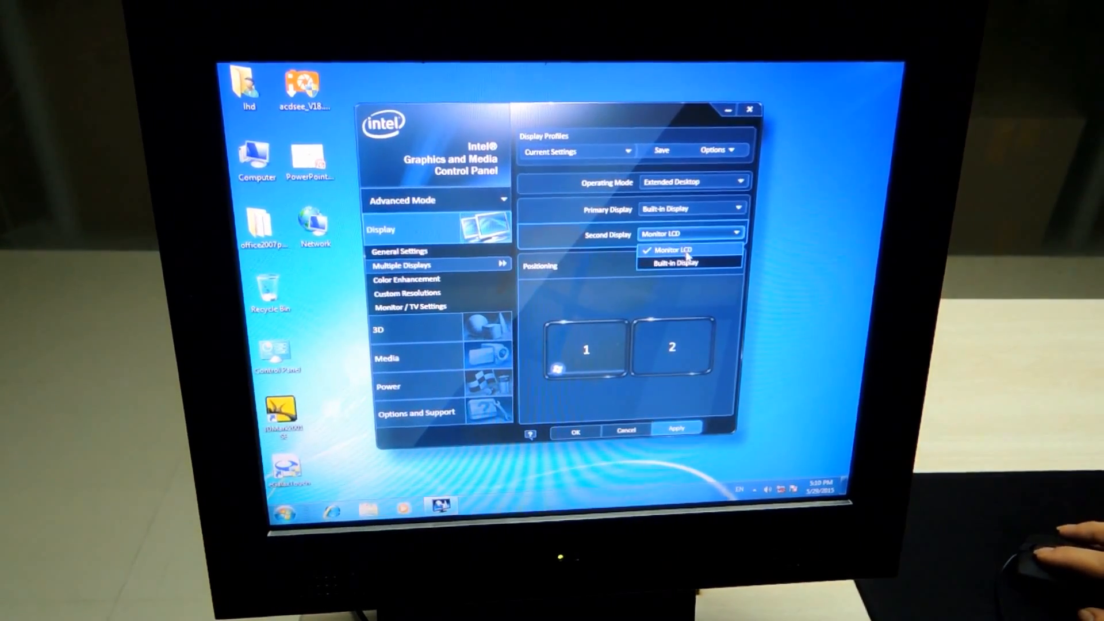
{"action": "left_click", "coordinate": [673, 250]}
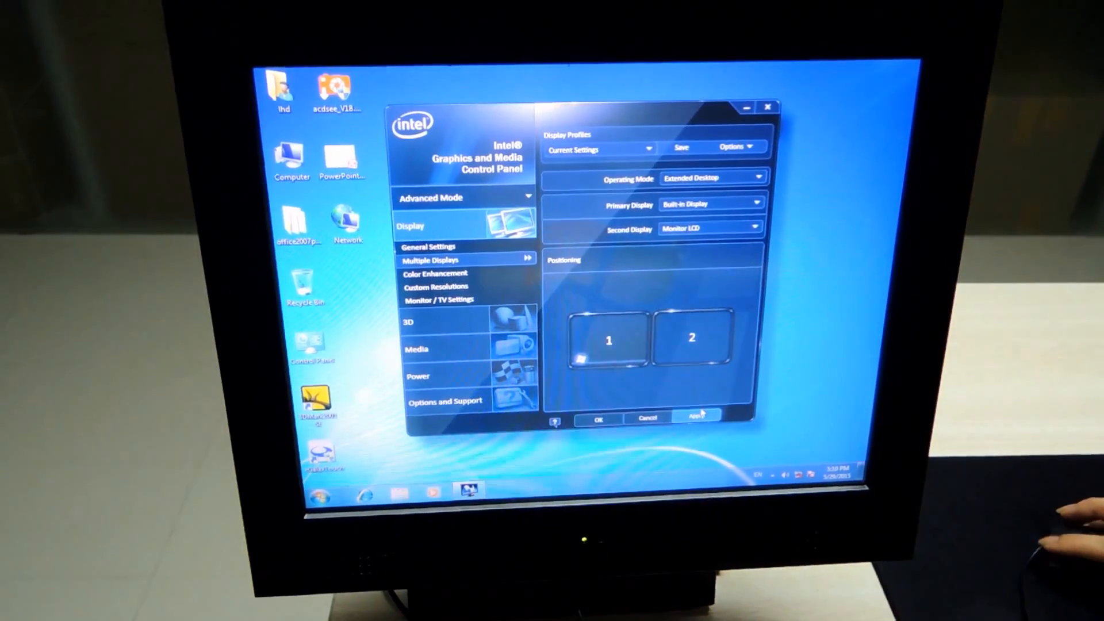
{"action": "left_click", "coordinate": [693, 417]}
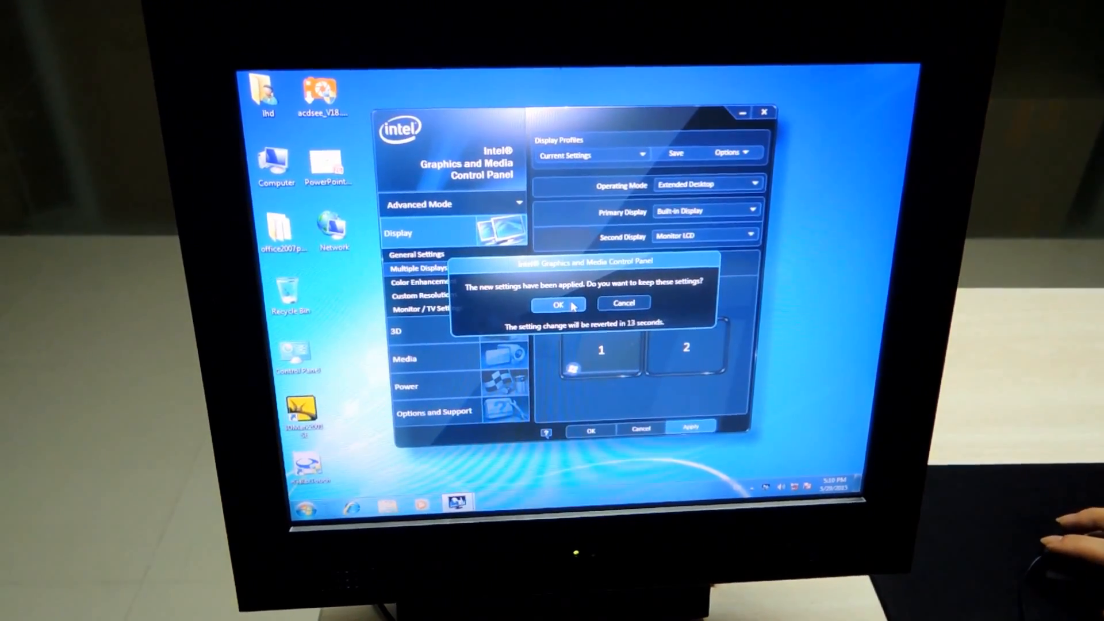
{"action": "left_click", "coordinate": [559, 303]}
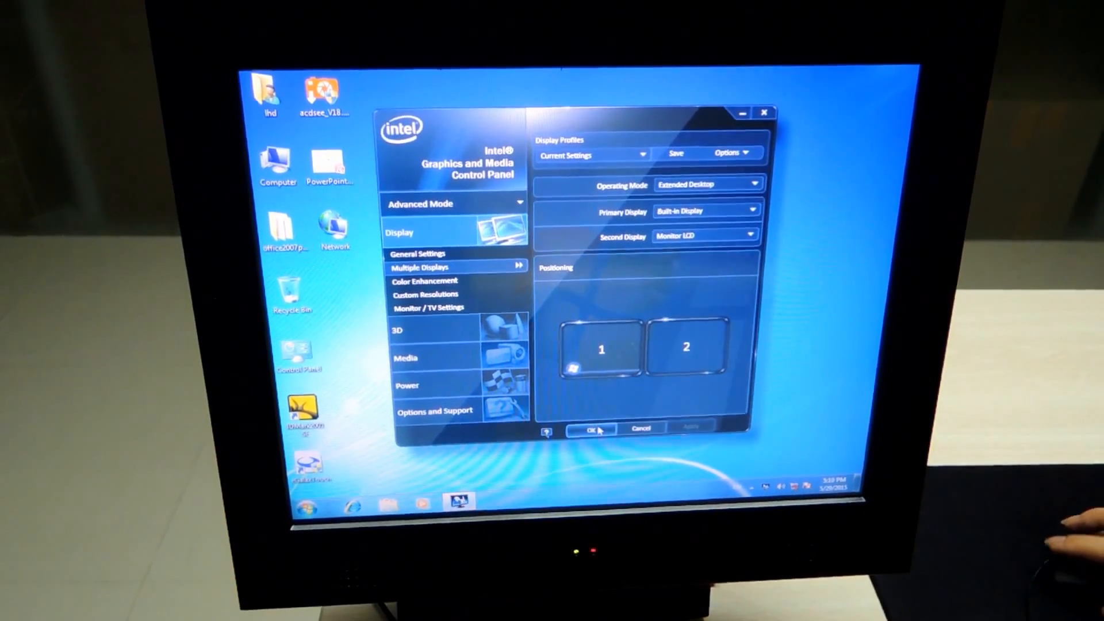
{"action": "left_click", "coordinate": [590, 430]}
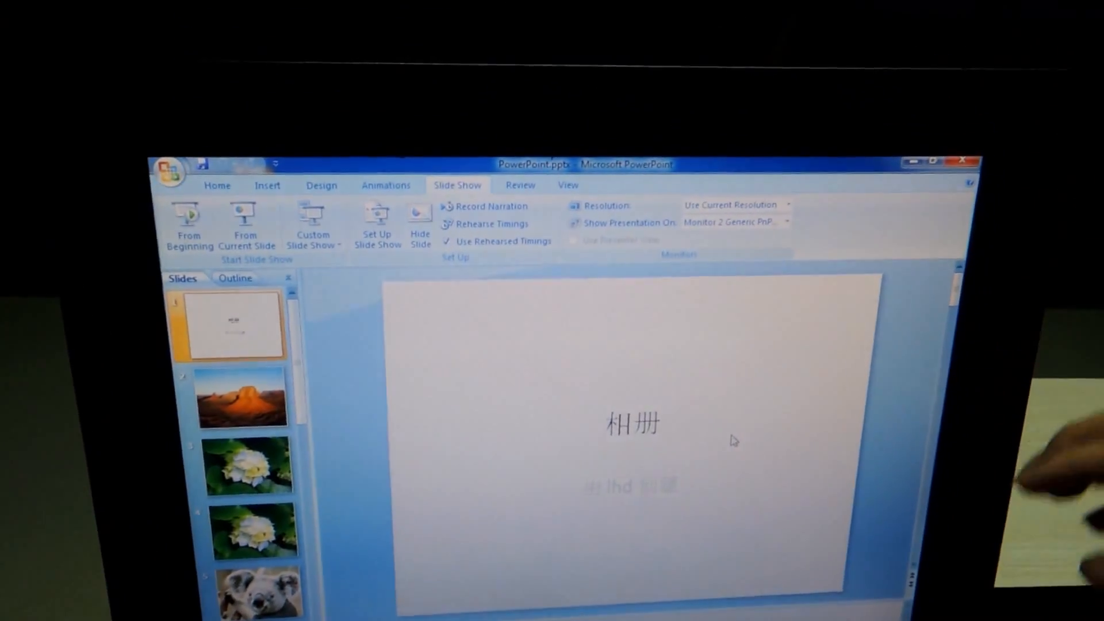
Open Set Up Slide Show to review kiosk browsing and Monitor 2 display.
{"action": "left_click", "coordinate": [244, 465]}
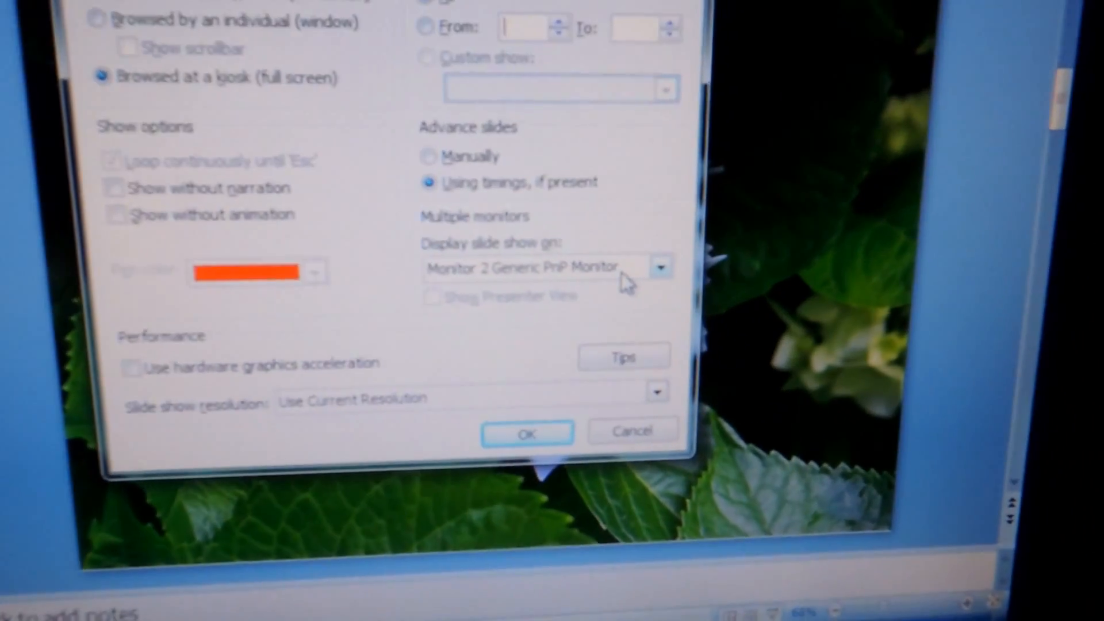
Show the slide show on Monitor 2 Generic PnP Monitor and confirm the setup.
{"action": "left_click", "coordinate": [662, 266]}
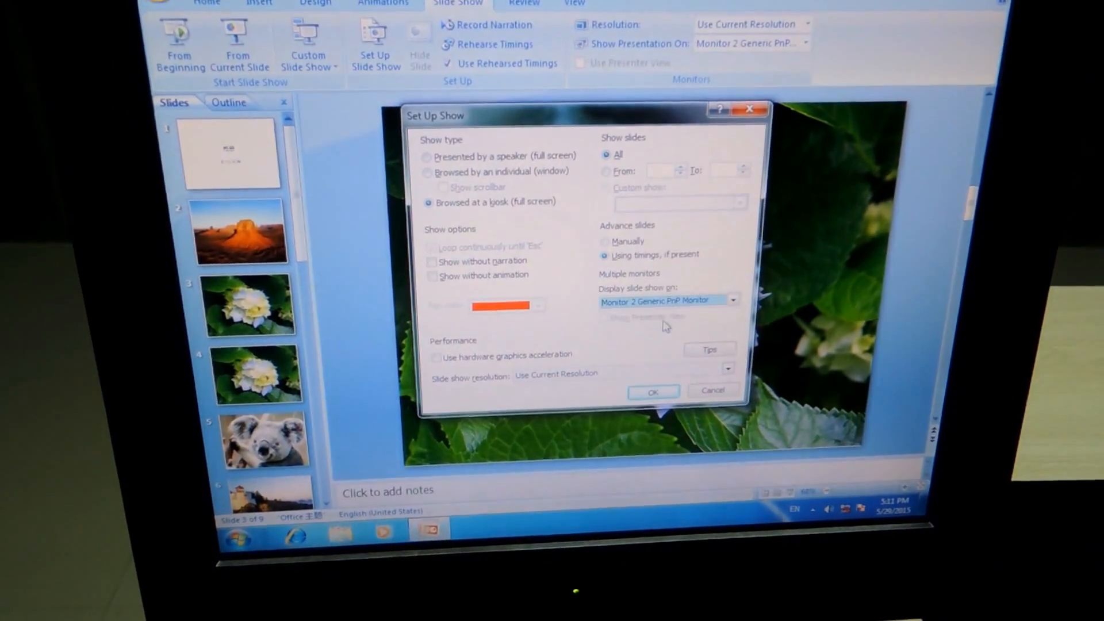
{"action": "left_click", "coordinate": [652, 391]}
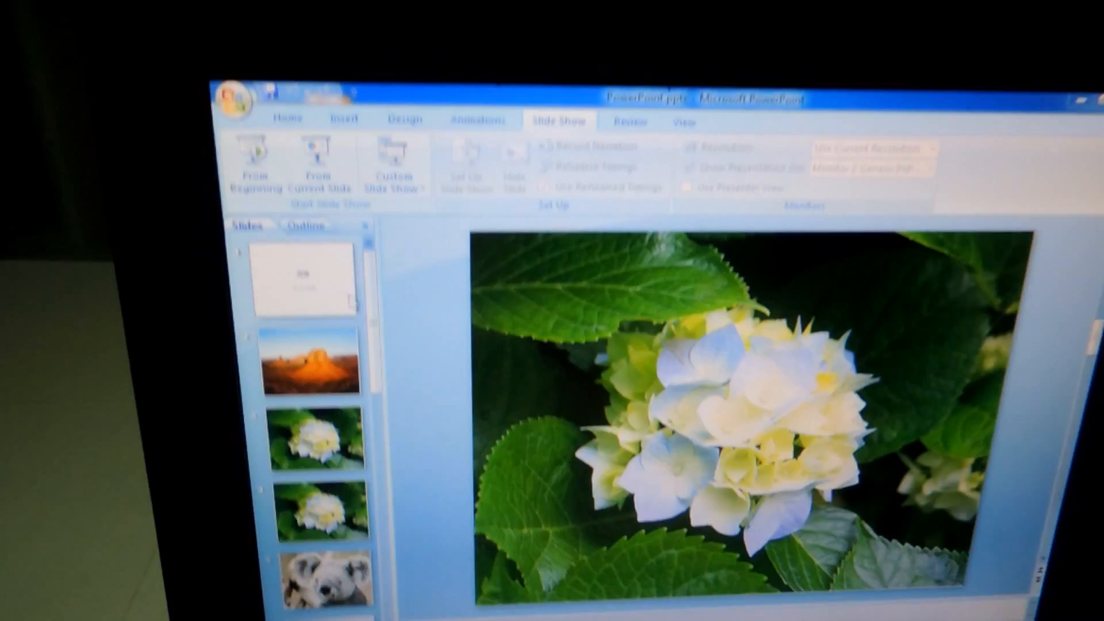
Start the slide show from the beginning on the second monitor.
{"action": "left_click", "coordinate": [254, 162]}
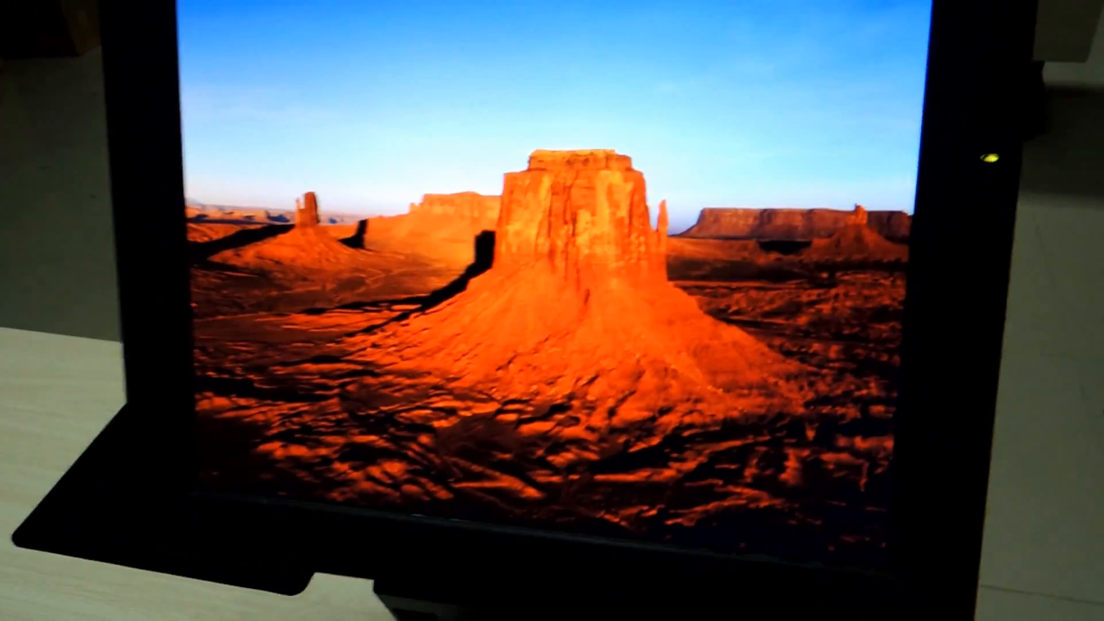